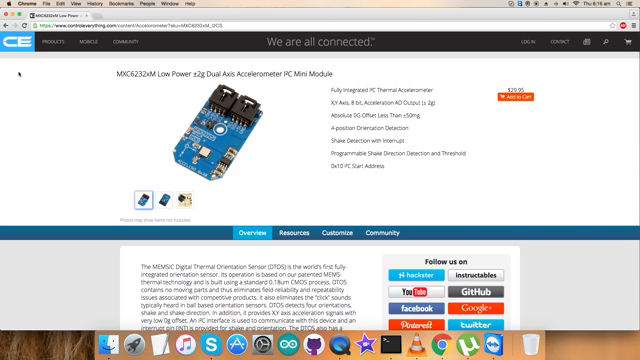
mouse_move(393, 73)
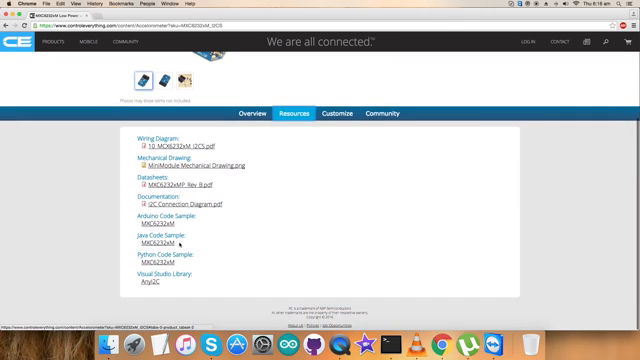
Step: Preview the MXC6232xM Java code sample from Resources, then close the preview
left_click(152, 241)
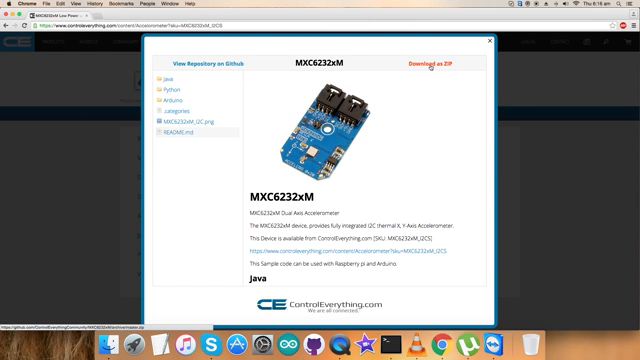
left_click(489, 41)
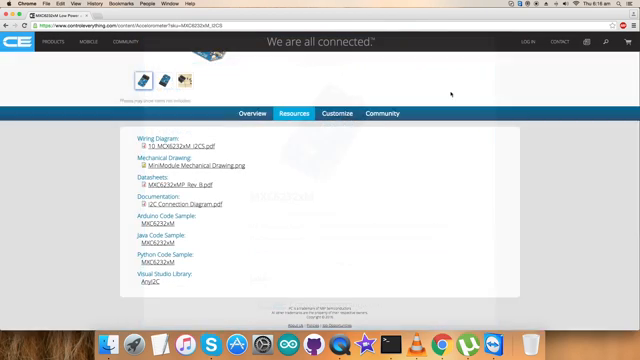
Step: Scroll the Control Everything Community GitHub page to view its repository list
scroll("up", 3)
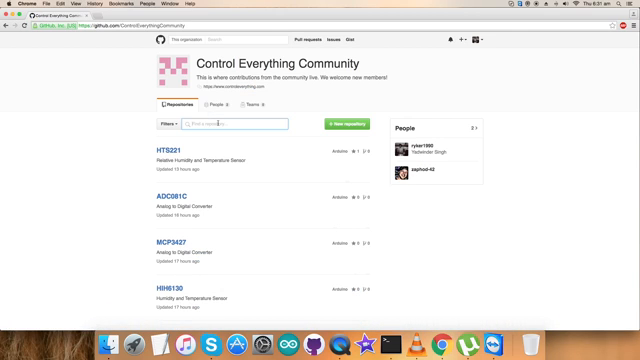
Step: Search repositories for 'MXC6', open MXC6232xM, and scroll to the README Java section
type("MXC6")
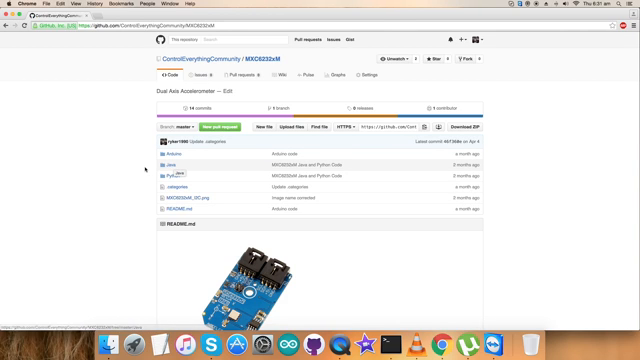
scroll("down", 3)
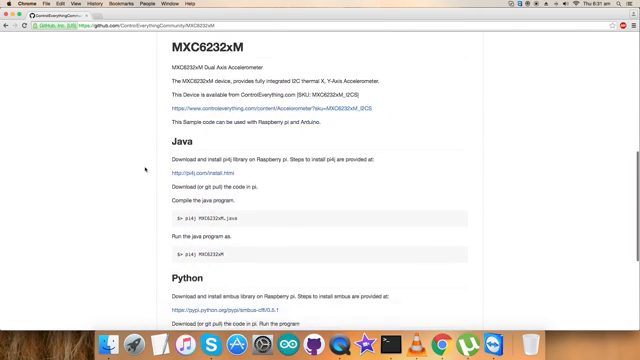
scroll("down", 3)
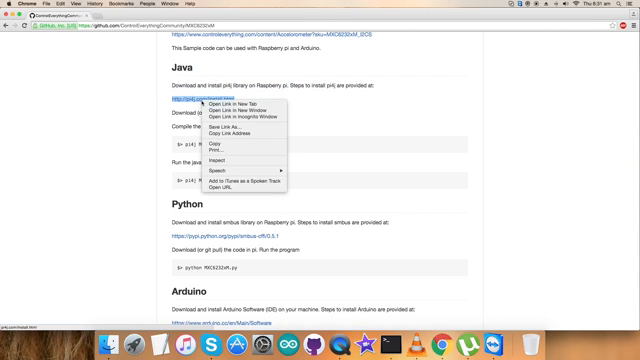
left_click(228, 103)
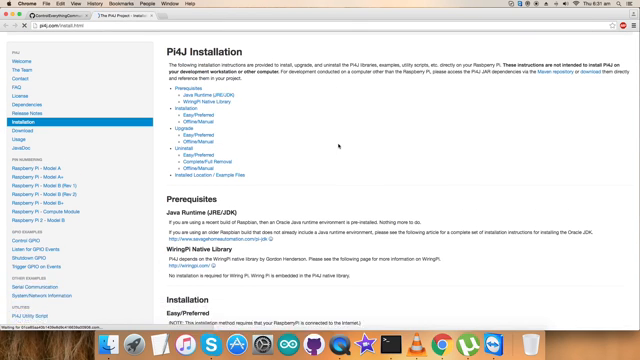
scroll("down", 3)
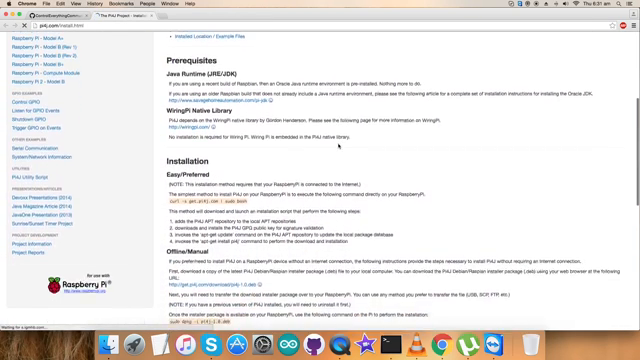
scroll("down", 3)
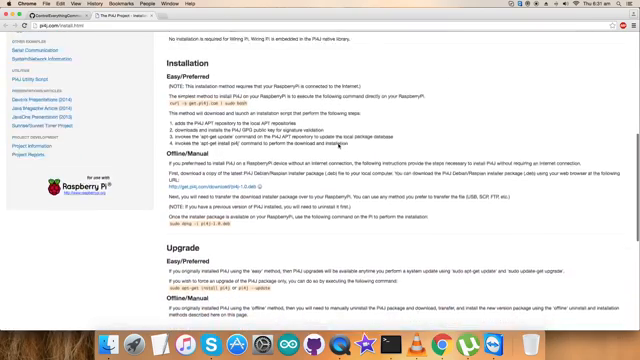
scroll("up", 3)
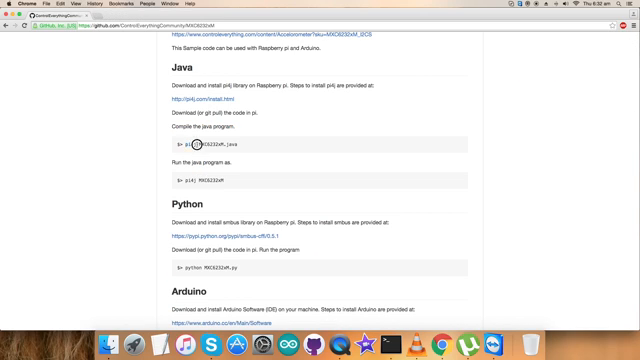
Step: Highlight the pi4j compile command, then open the repository's Java folder and MXC6232xM.java
double_click(193, 183)
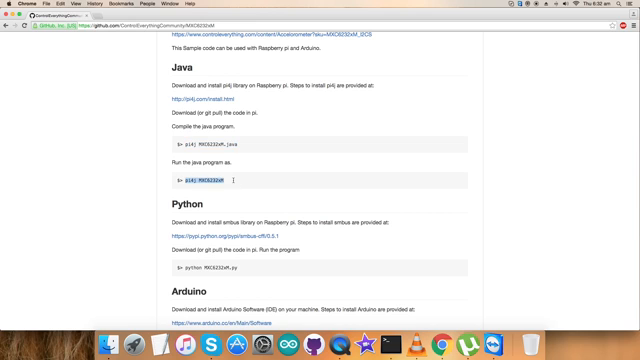
scroll("up", 3)
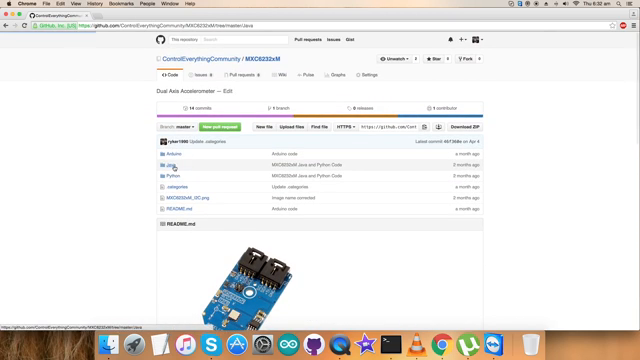
left_click(158, 160)
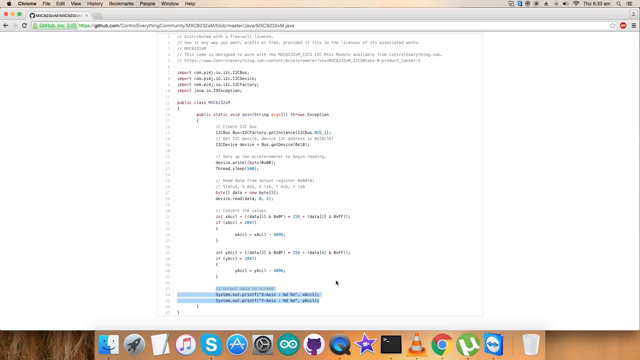
Step: Scroll through the MXC6232xM.java listing to select and copy the full source
scroll("up", 3)
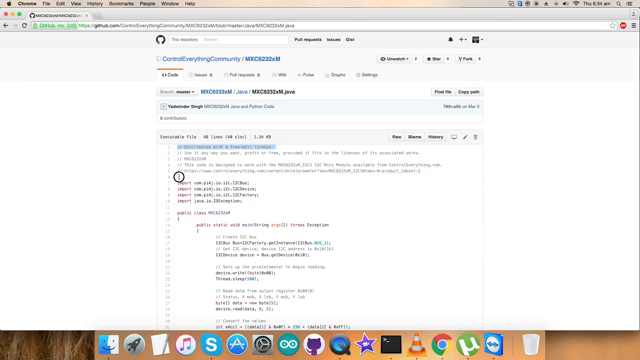
scroll("down", 3)
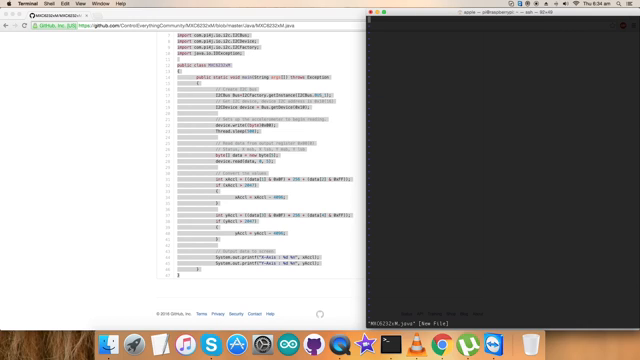
Step: Paste the code into MXC6232xM.java, save it, and compile with 'pi4j MXC6232xM.java'
right_click(470, 160)
type("pi4j MXC6232xM.java")
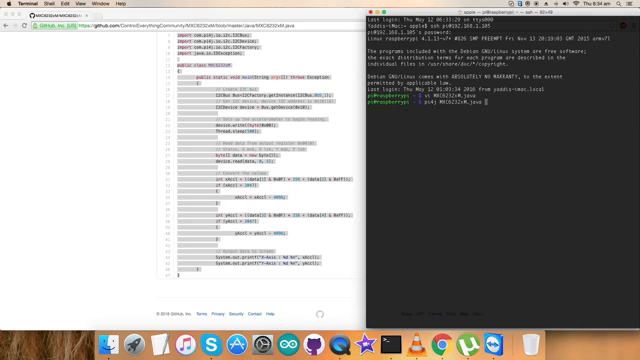
key("Return")
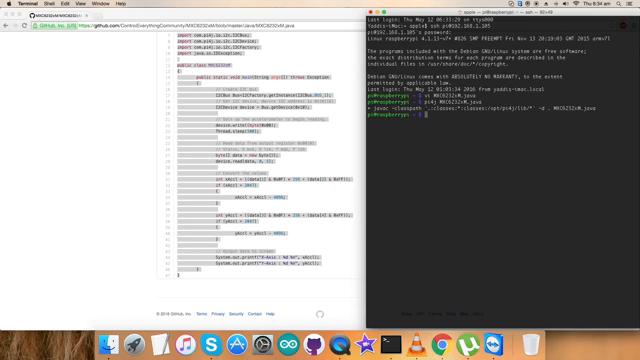